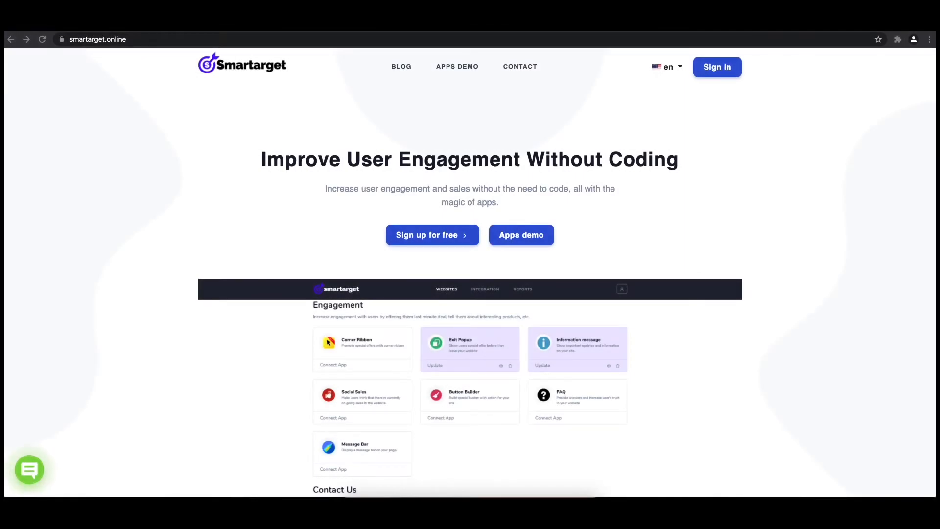
mouse_move(501, 137)
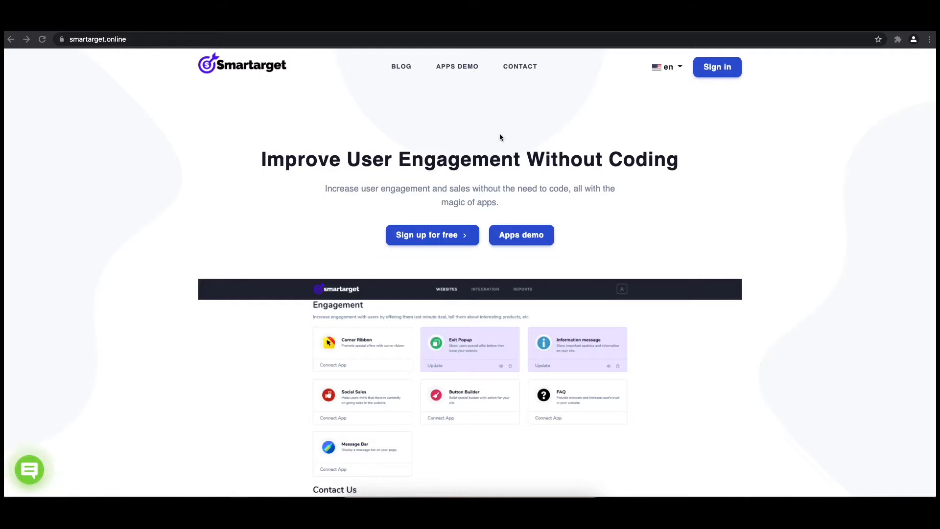
mouse_move(486, 149)
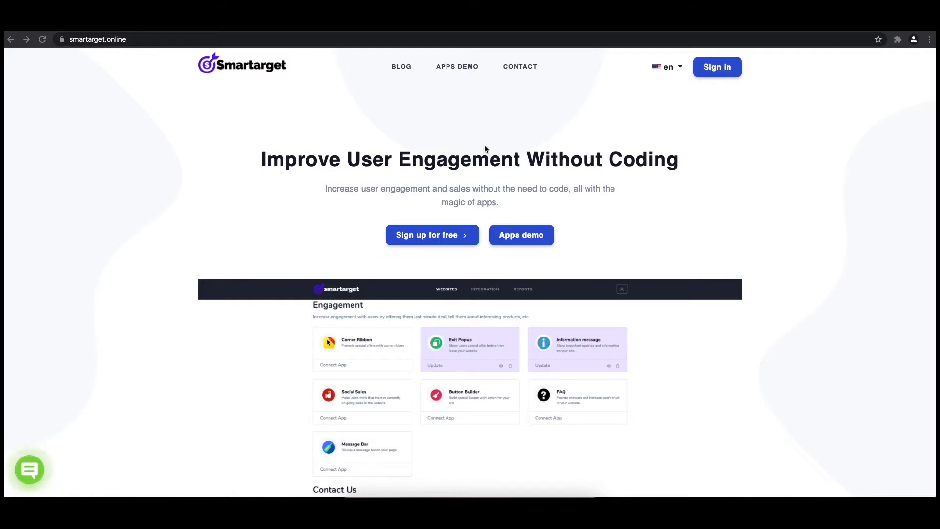
mouse_move(457, 65)
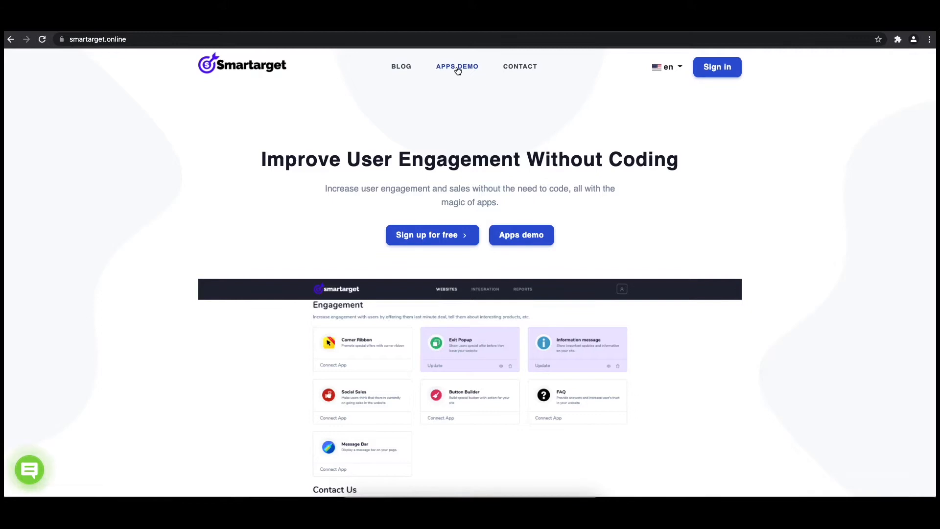
- Configure the Popup demo with a 7-second delay and header text '15% OFF PROMO'
click(457, 66)
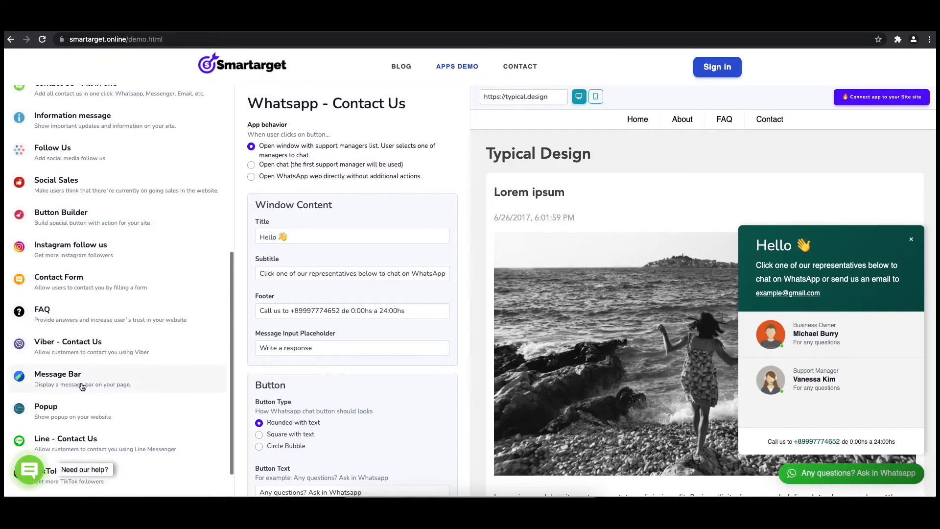
click(46, 411)
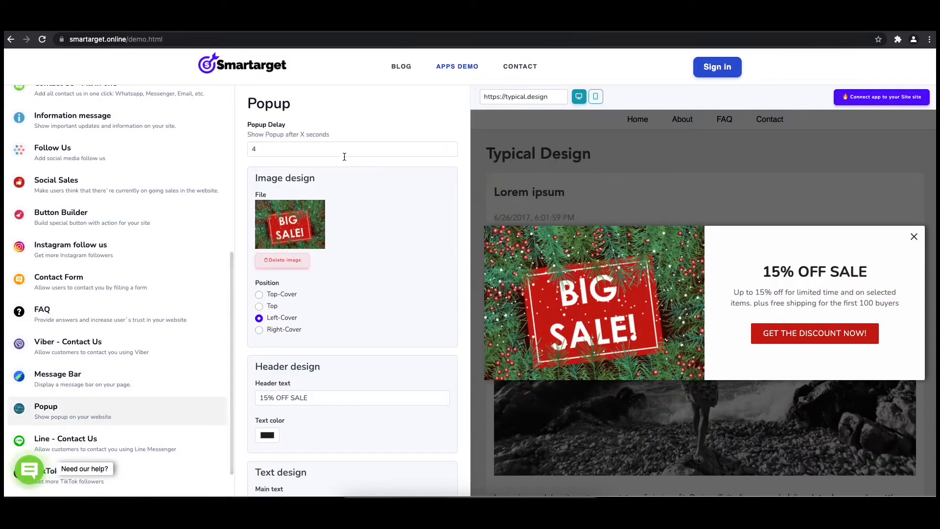
click(352, 148)
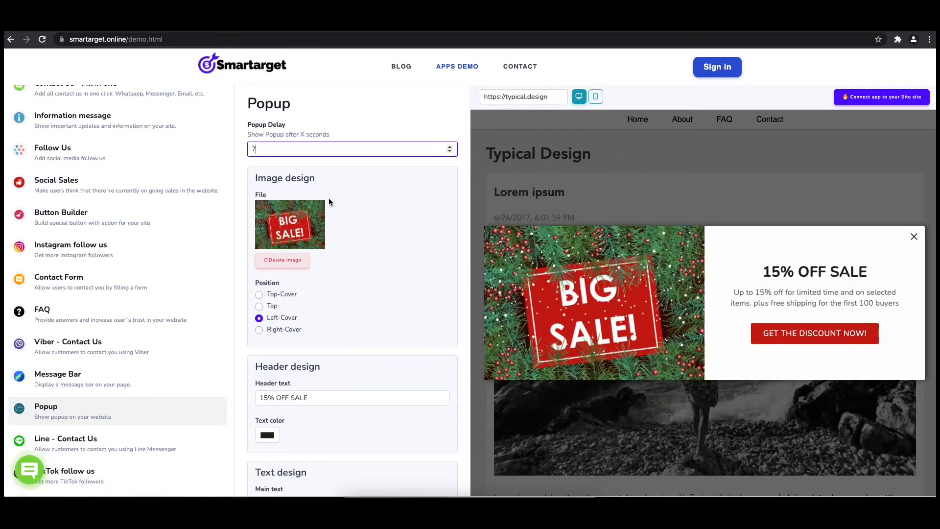
scroll(down, 3)
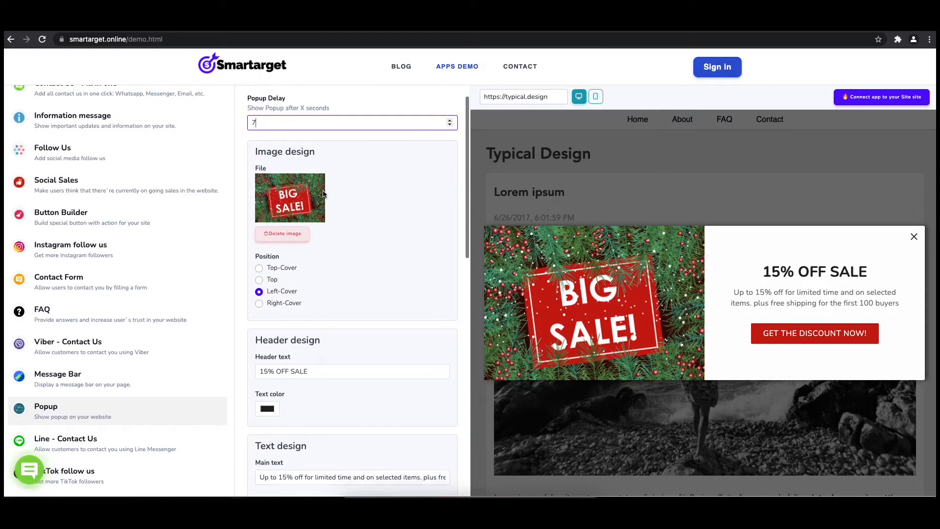
scroll(down, 3)
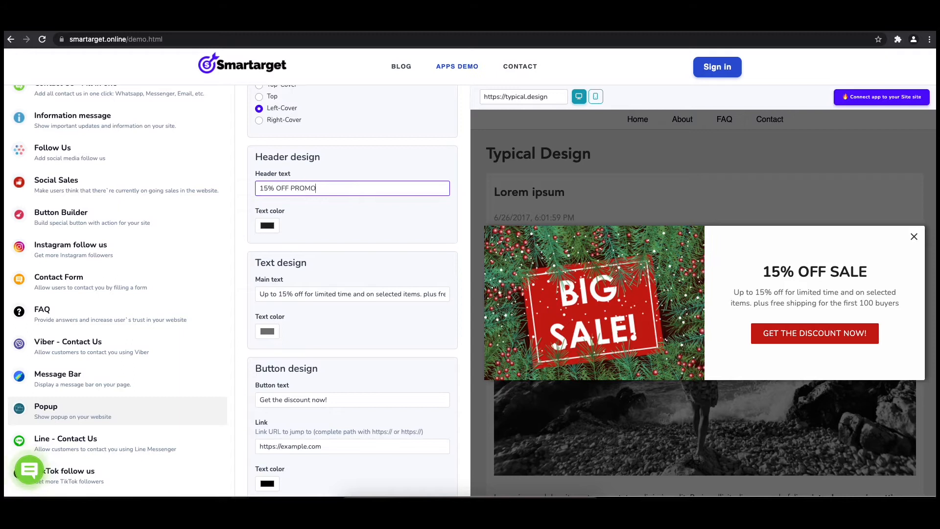
scroll(down, 3)
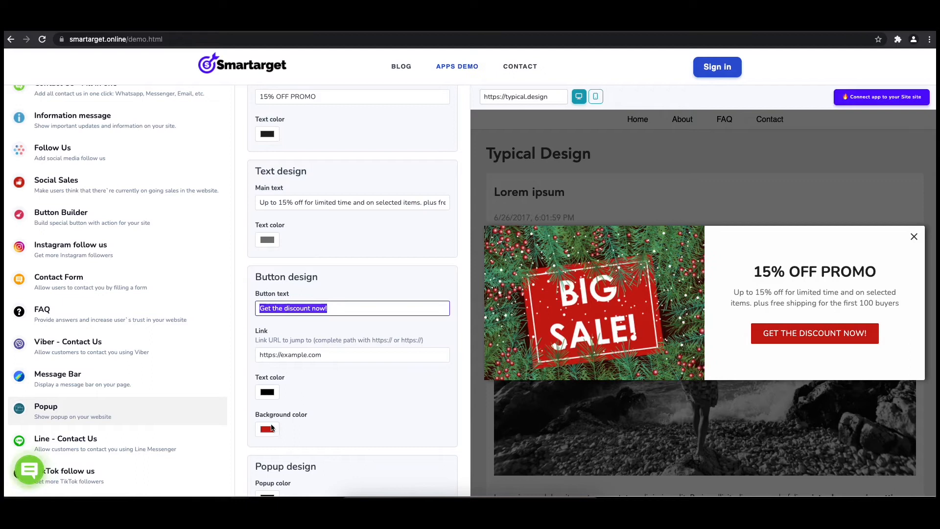
- Connect the popup app to a website by submitting its URL and continuing integration
click(267, 391)
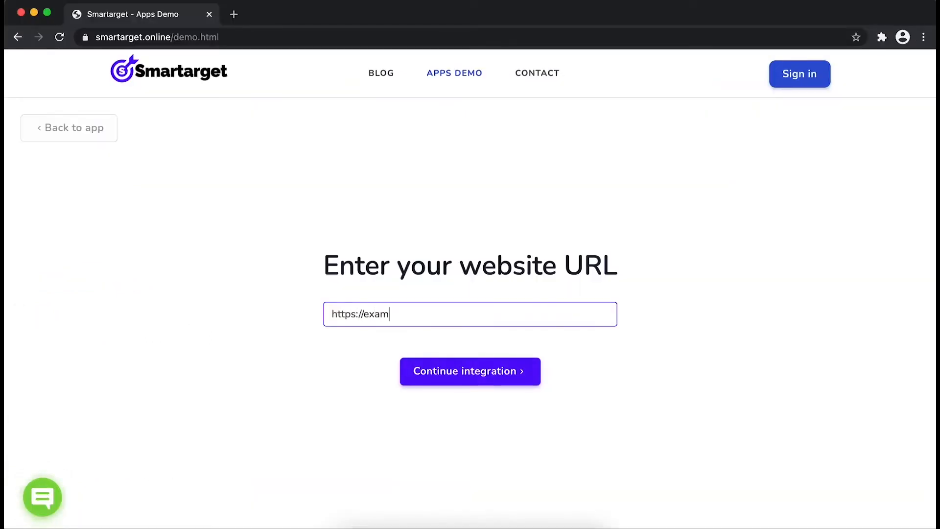
click(469, 370)
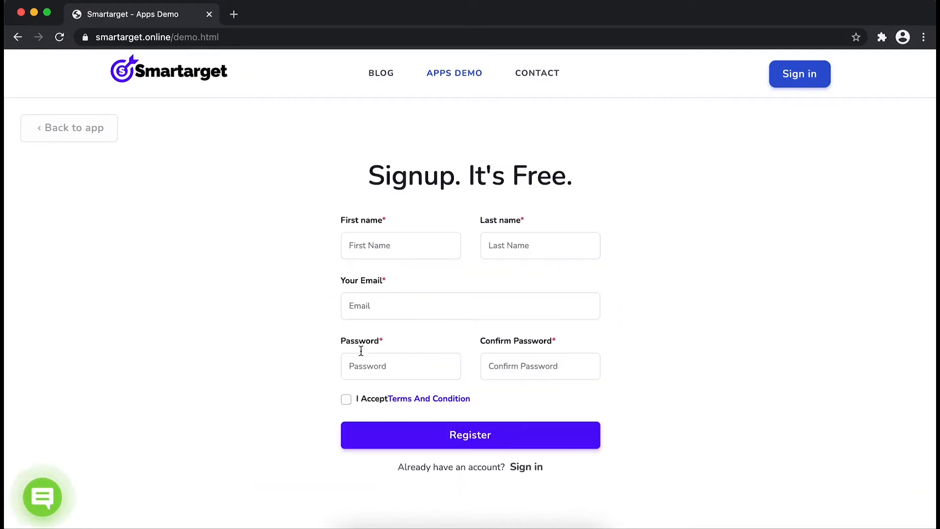
- Register the account with name, email and password, accepting the Terms and Conditions
click(401, 245)
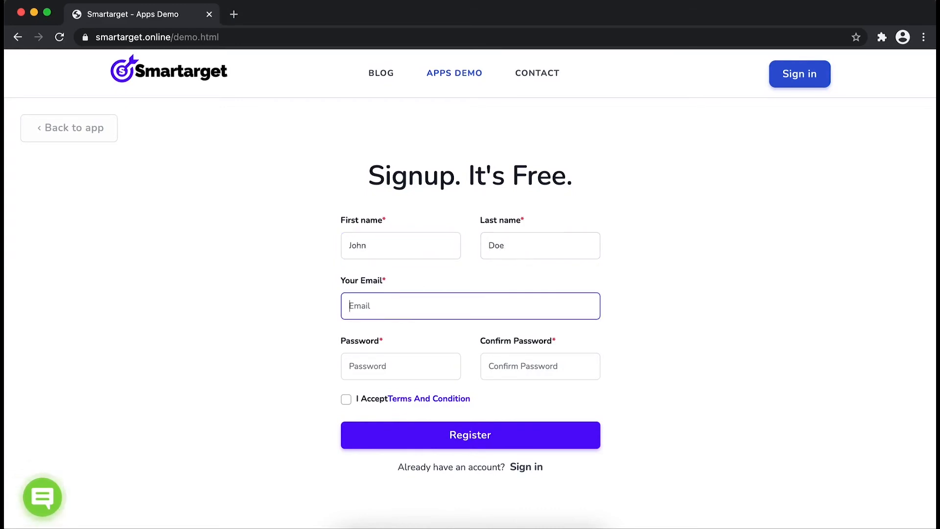
text(john@doe.com)
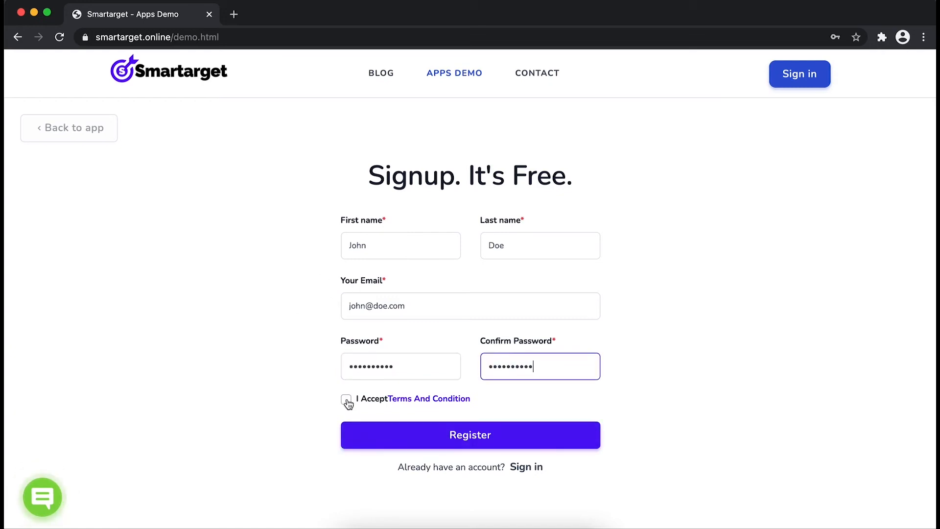
click(470, 435)
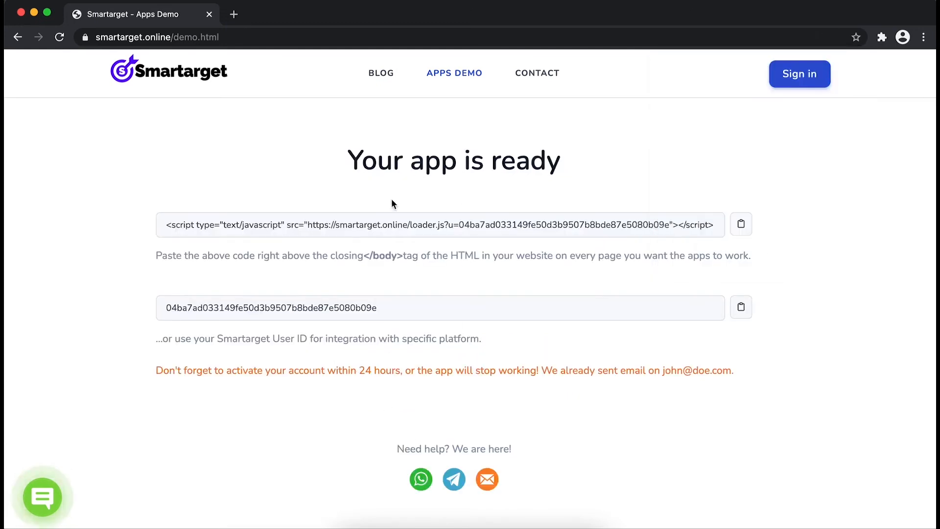
- Copy the embed script code and highlight the closing body tag in the paste instructions
click(741, 224)
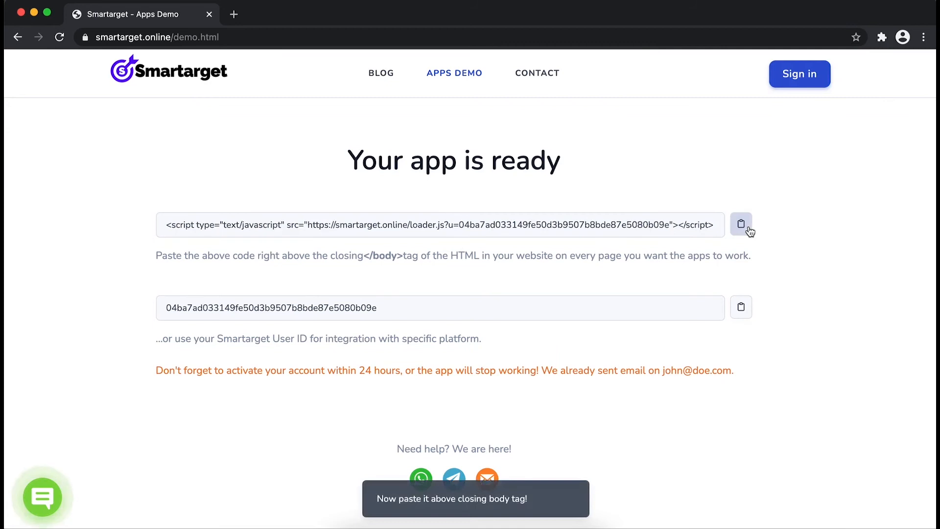
mouse_move(333, 259)
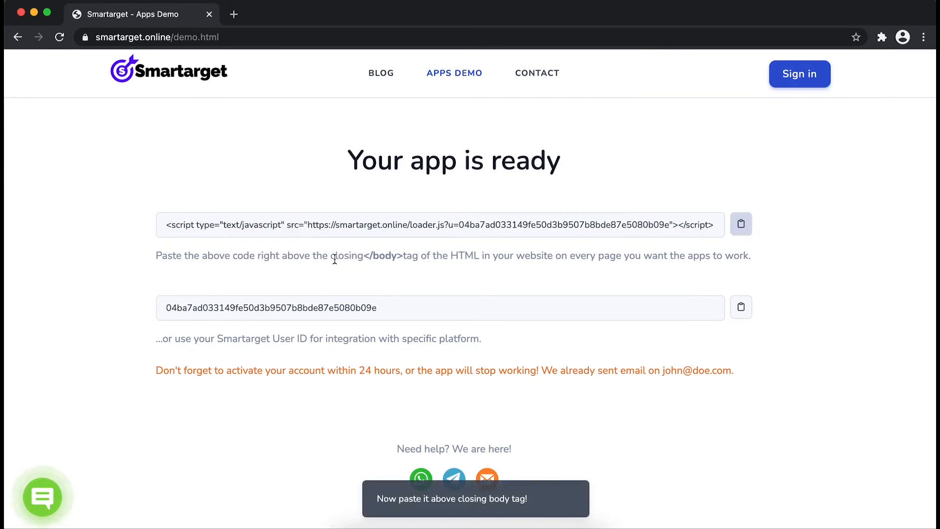
double_click(383, 256)
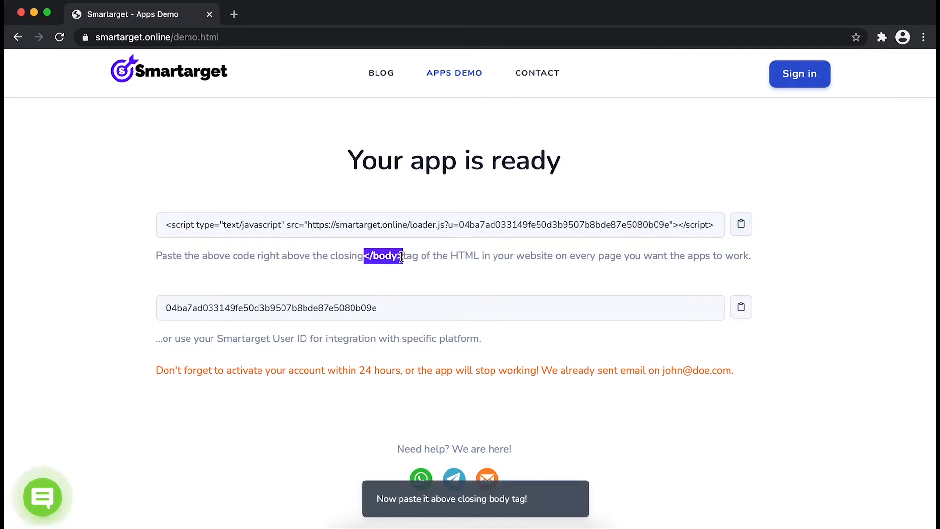